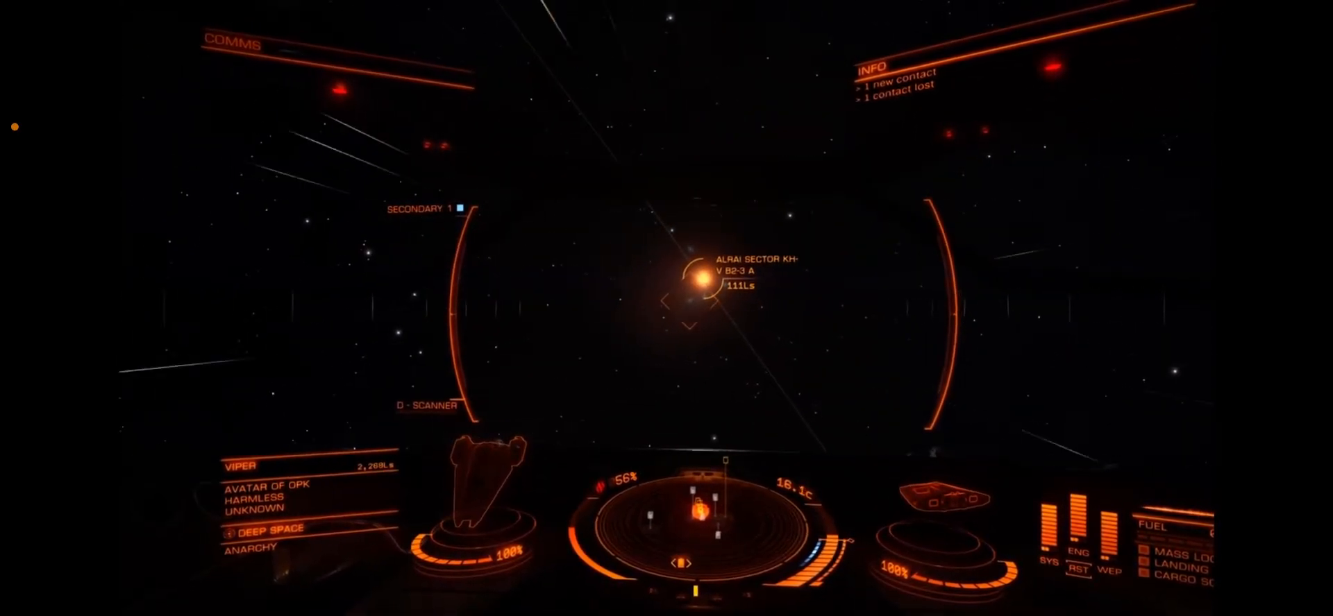
Step: Pause the Elite: Dangerous video on the warning that fuel is too low to maintain cruise
click(666, 307)
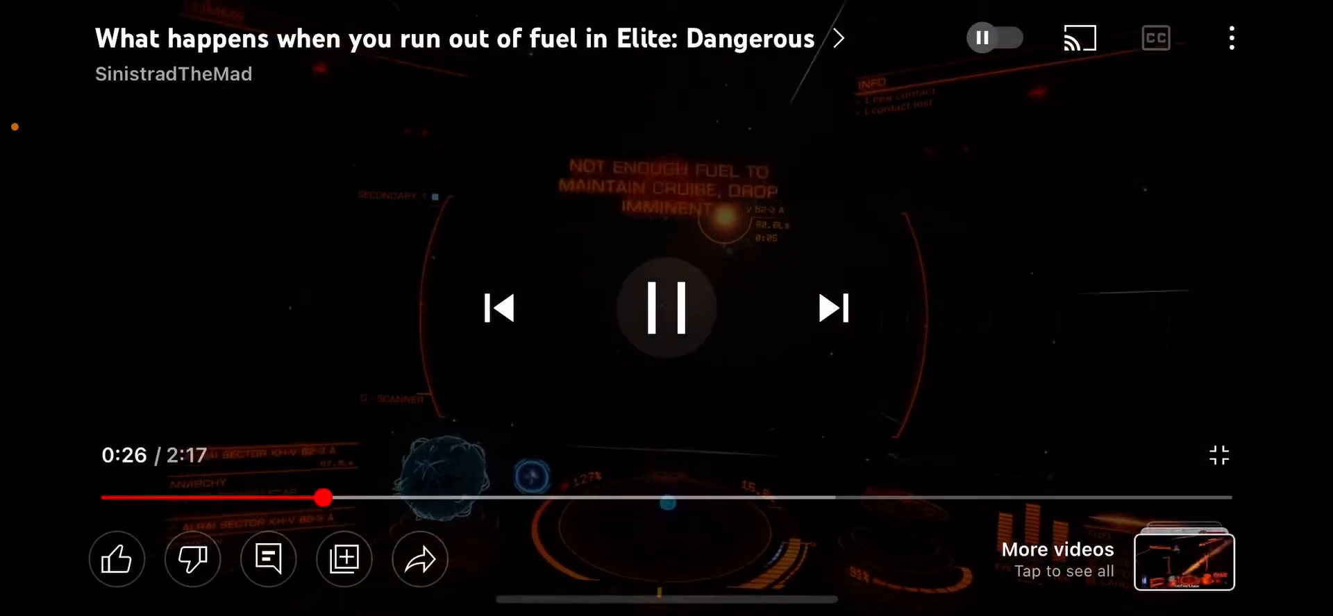
click(666, 308)
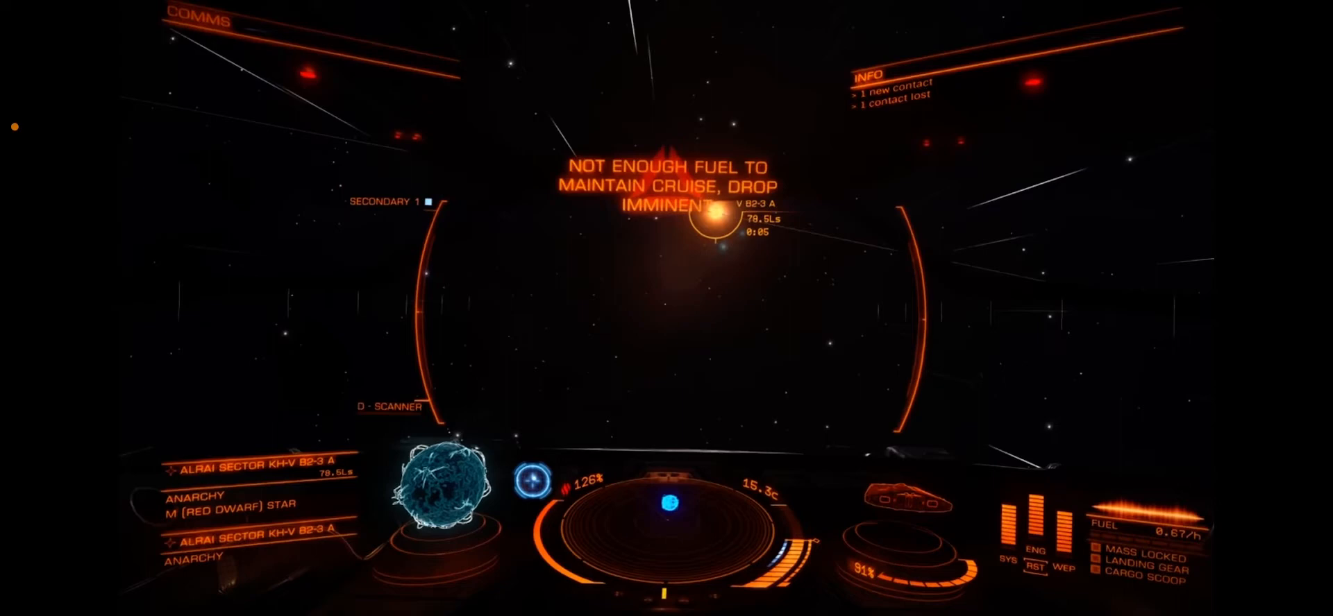
Step: Resume playback until the FSD FAILURE, DROP IMMINENT warning and oxygen countdown appear
click(666, 308)
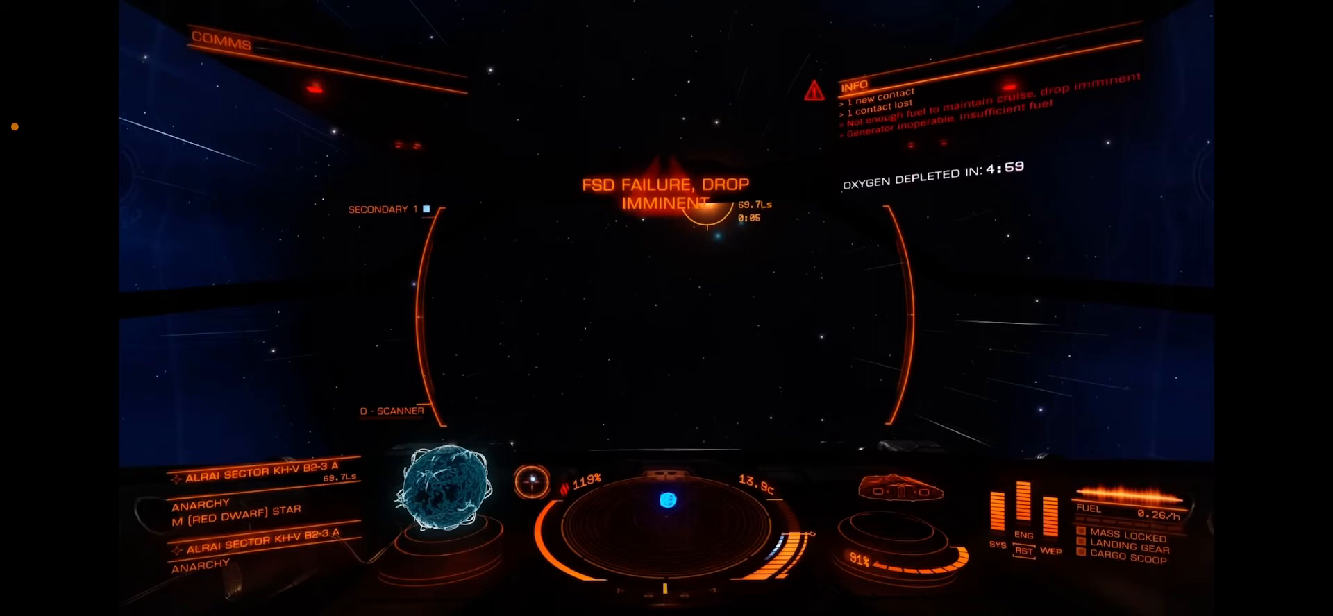
Step: Play past the FSD failure and pause on the ship Functions panel listing landing gear and cargo scoop
click(666, 308)
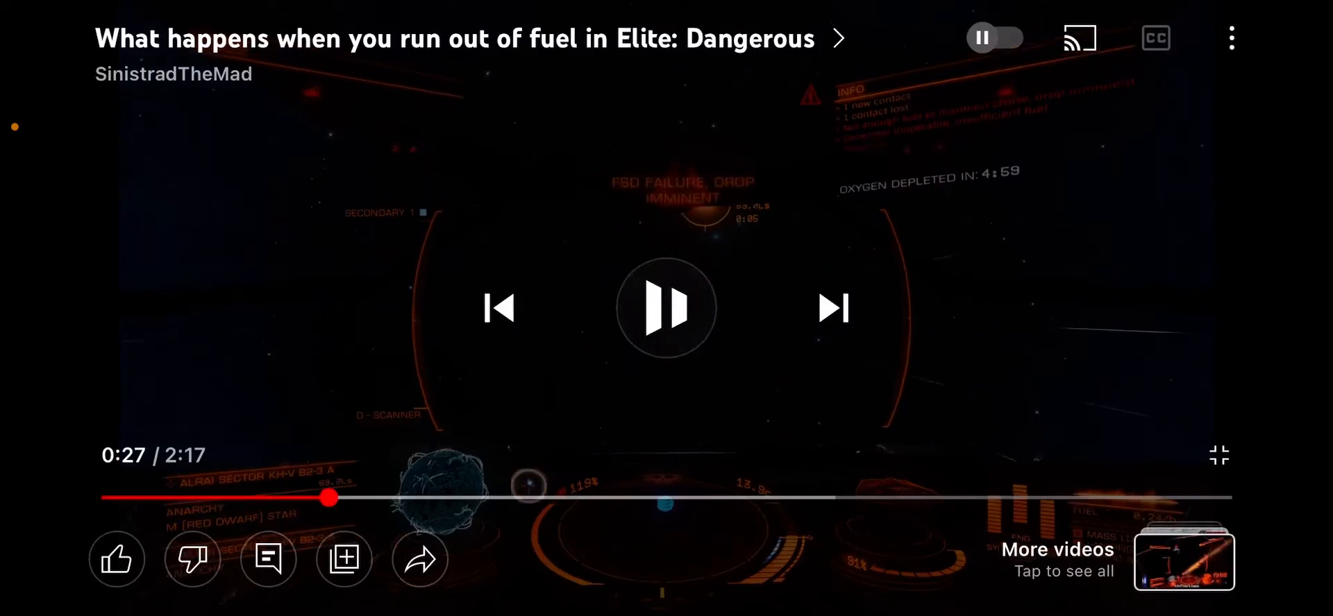
click(666, 307)
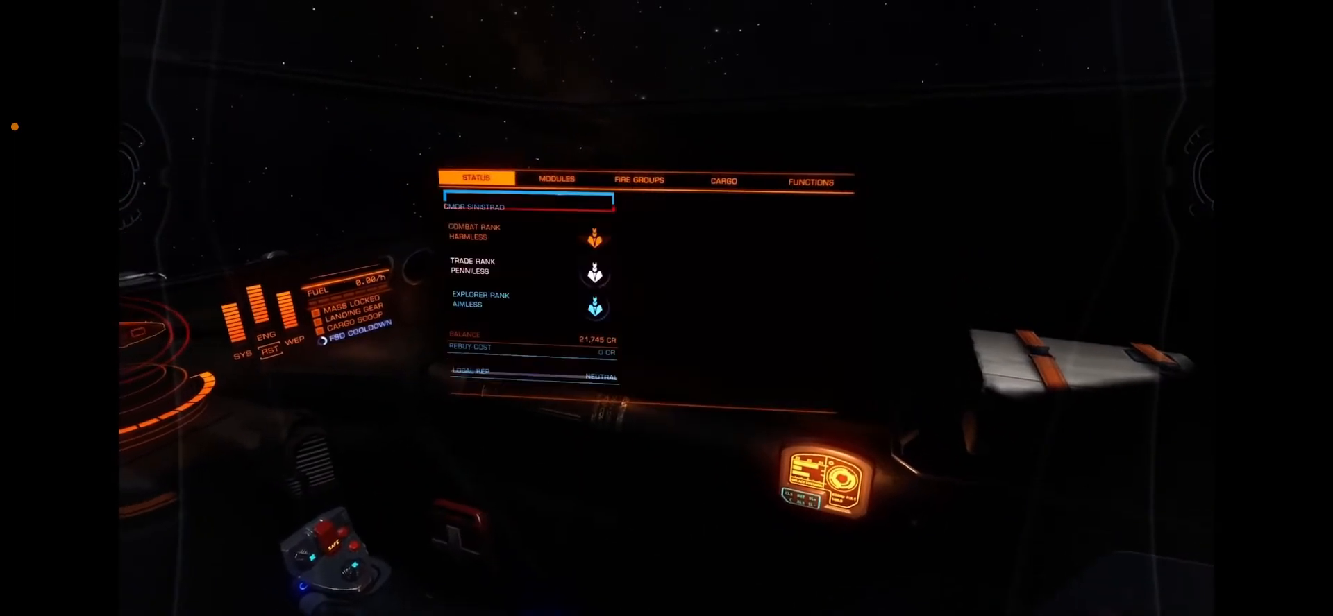
click(808, 182)
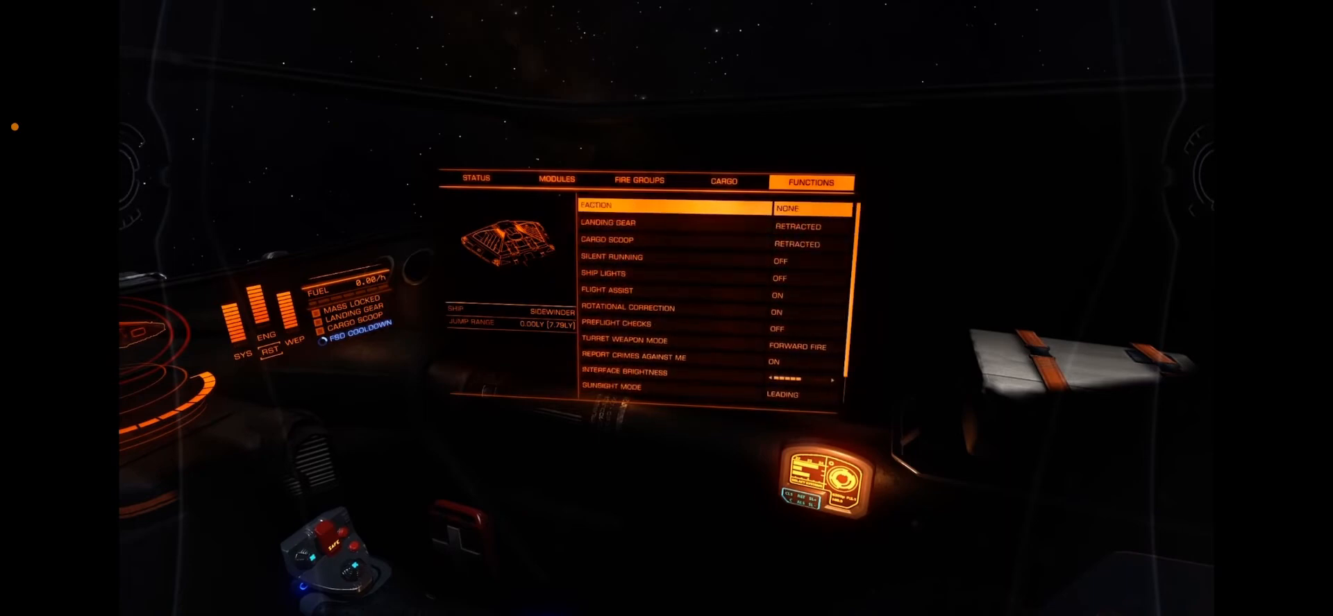